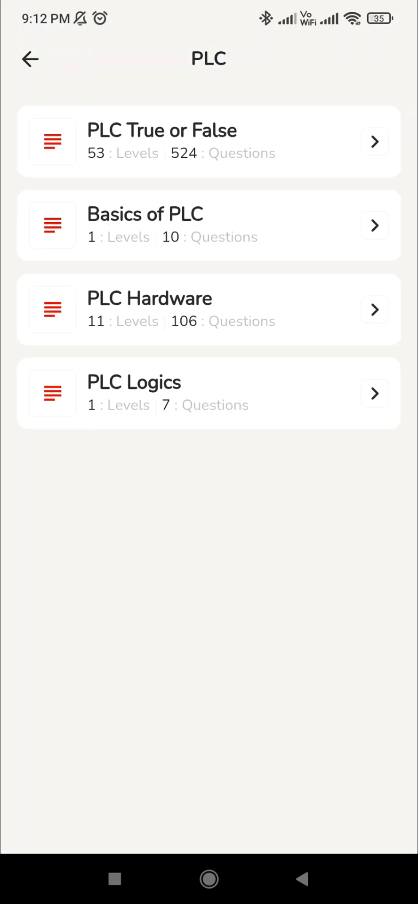
Expand the PLC True or False card, reveal all 53 levels and start Level 1.
click(375, 142)
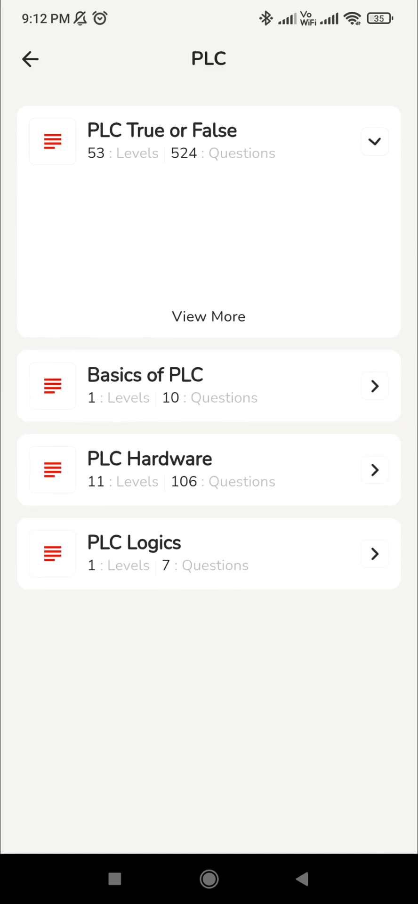
click(375, 140)
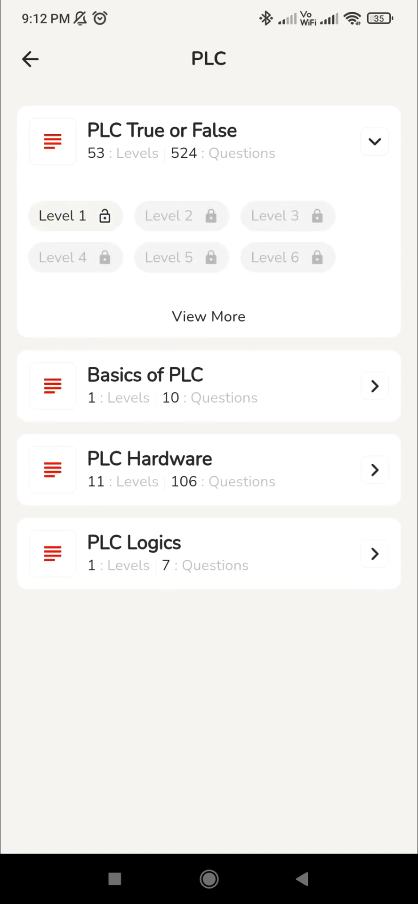
click(208, 316)
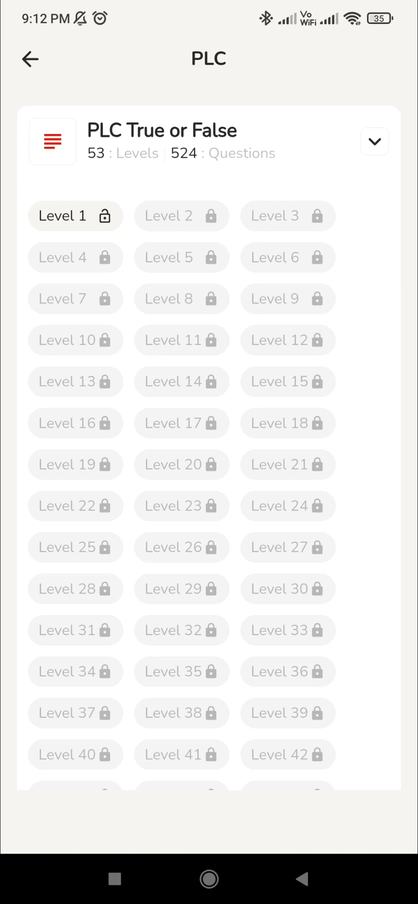
click(76, 216)
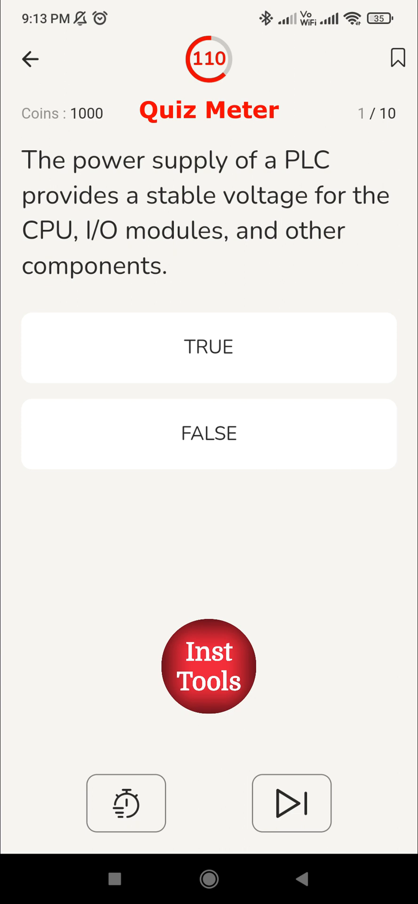
Answer TRUE to question 1 on the PLC power supply giving stable voltage.
click(209, 348)
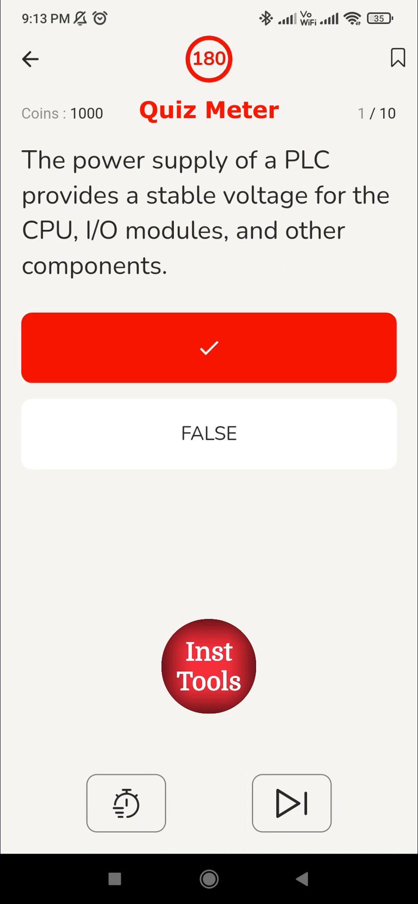
Advance to question 2 and answer FALSE to I/O modules handling only digital signals.
click(209, 348)
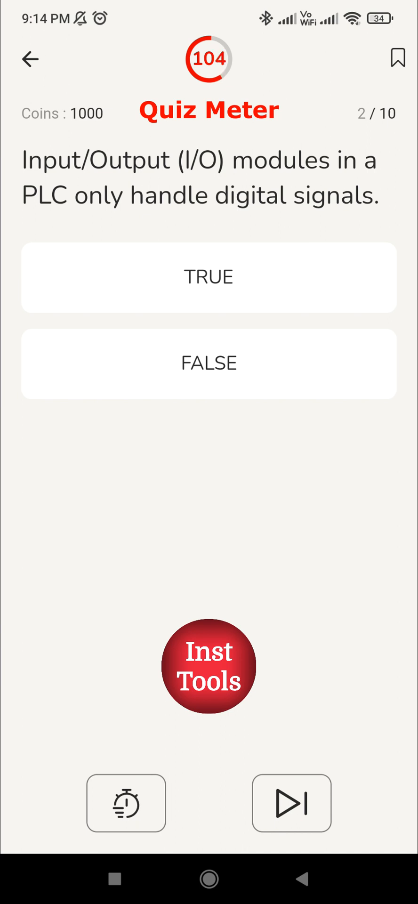
click(209, 364)
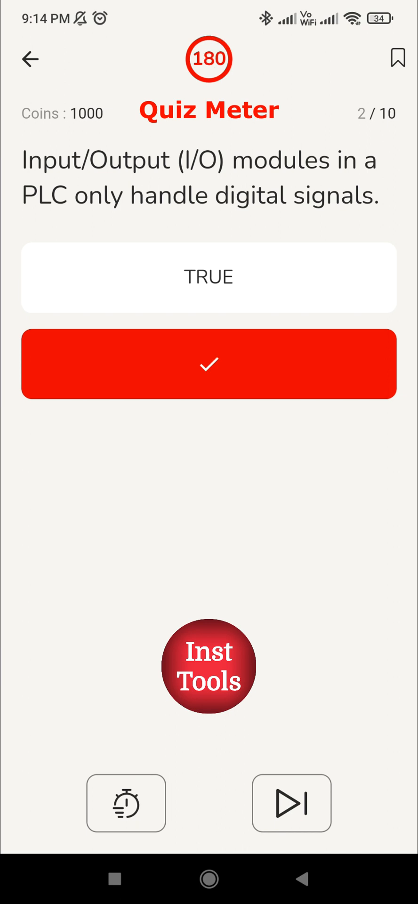
Advance to question 3 and answer the same-brand device communication statement.
click(209, 363)
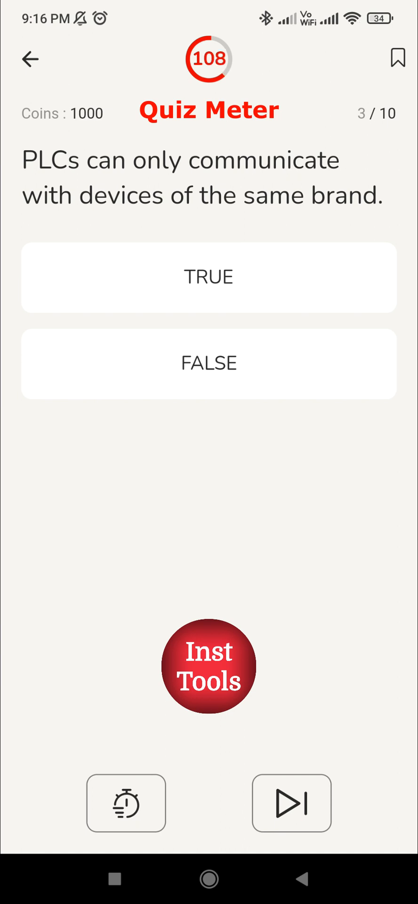
click(209, 363)
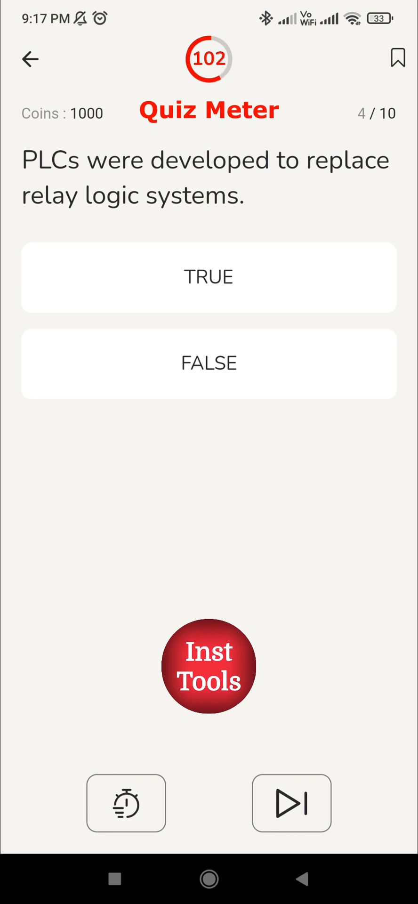
Answer TRUE to question 4 on PLCs replacing relay logic systems.
click(209, 277)
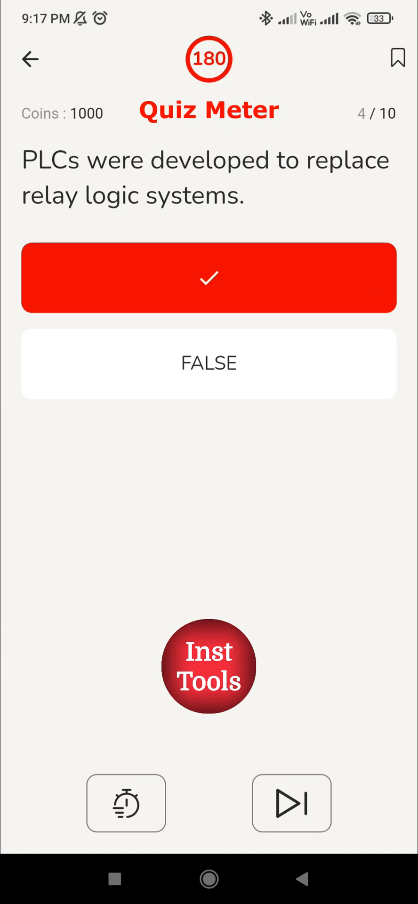
Answer TRUE to question 5 on the PLC scanning continuously in a loop, reaching question 6.
click(209, 278)
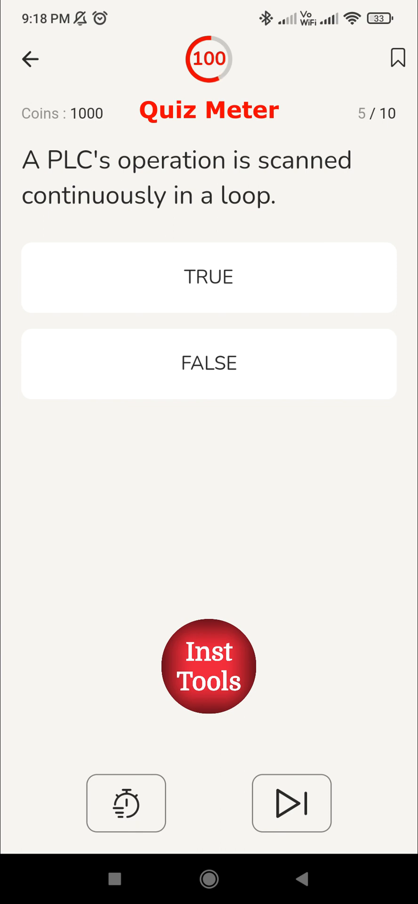
click(209, 277)
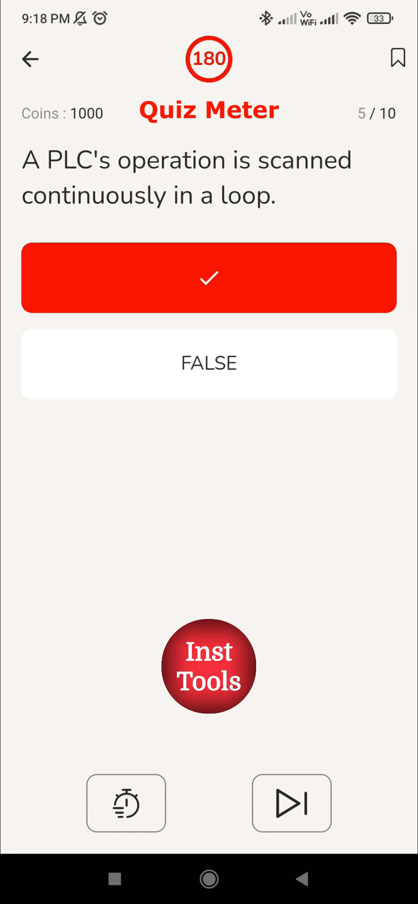
click(209, 278)
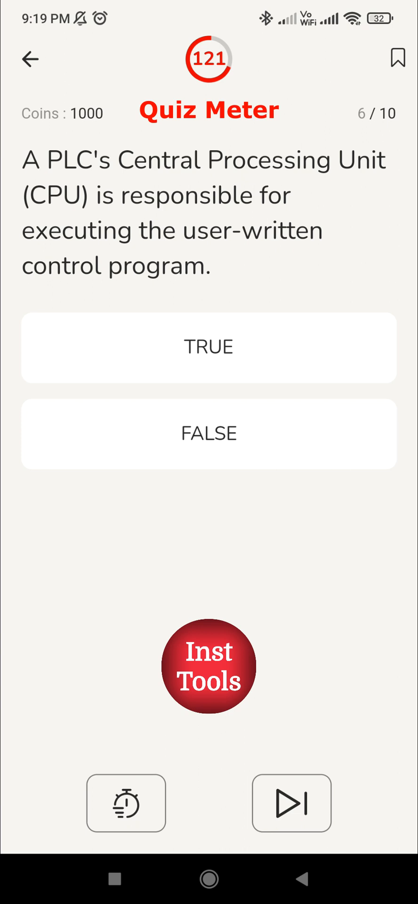
Answer TRUE to question 6 on the CPU executing the user-written control program.
click(209, 347)
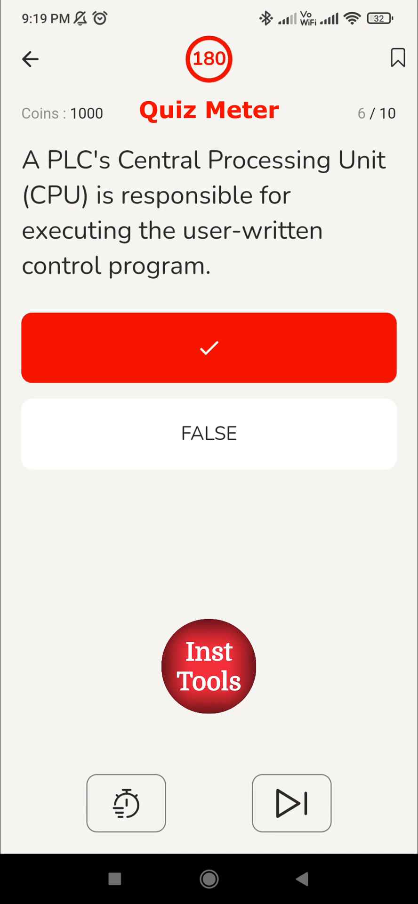
Advance to question 7 and answer TRUE to PLC memory being split into data and program memory.
click(209, 347)
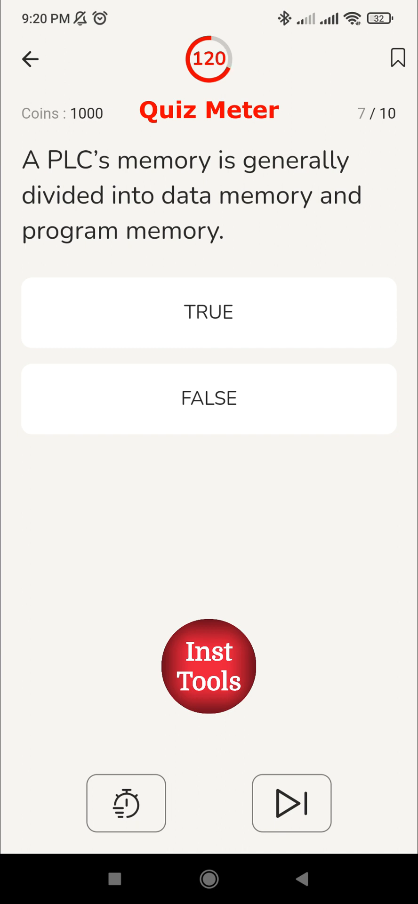
click(209, 312)
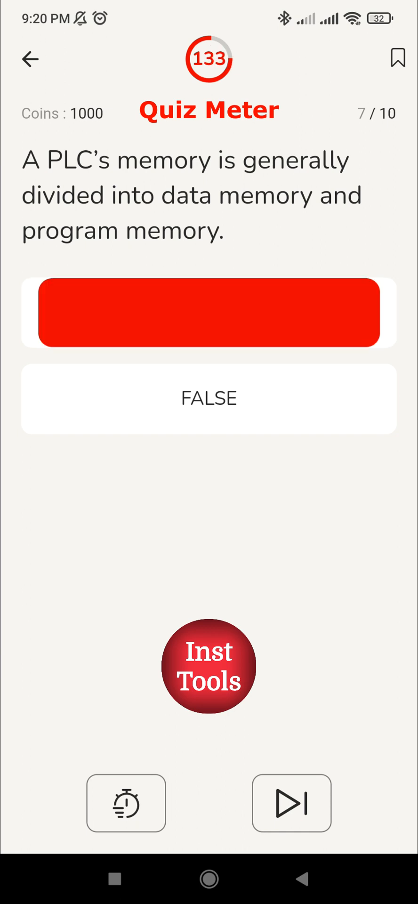
Advance to question 8 and answer FALSE to PLCs performing only basic logic operations.
click(209, 313)
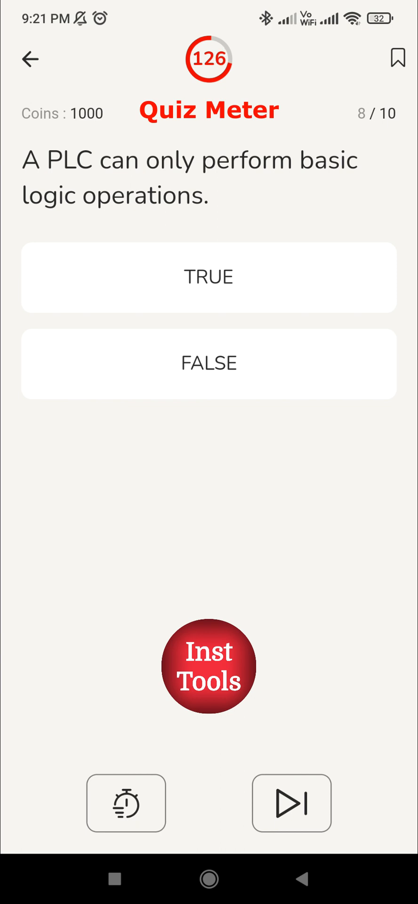
click(209, 363)
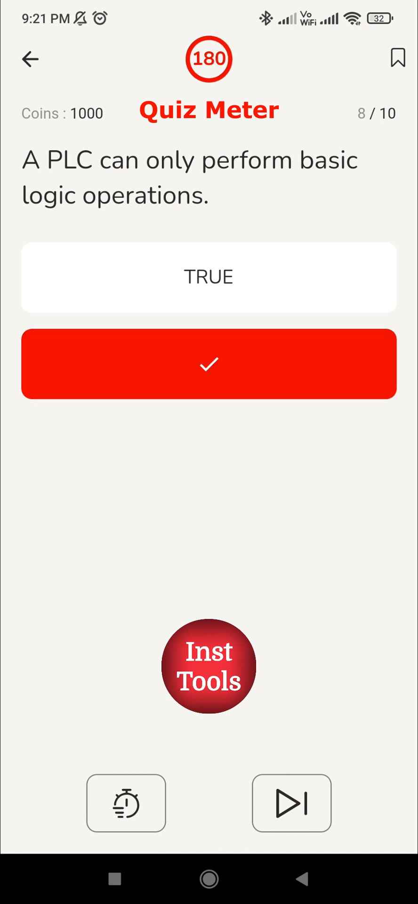
click(209, 363)
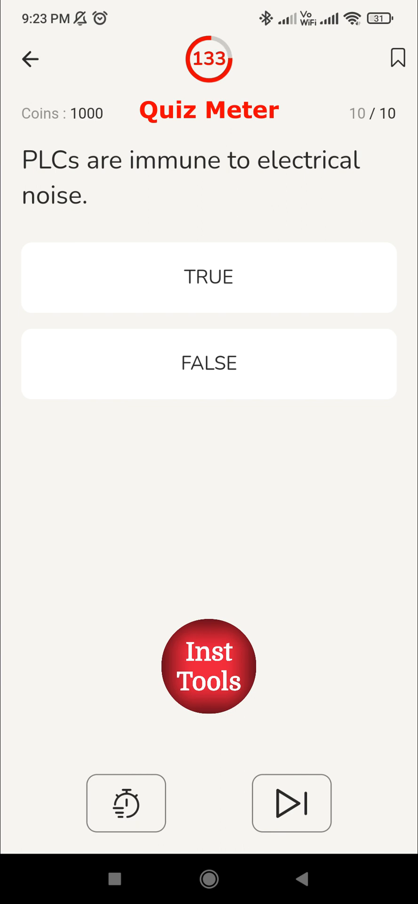
Answer FALSE to question 10 on electrical-noise immunity and finish with a 10/10 Quiz Result.
click(210, 364)
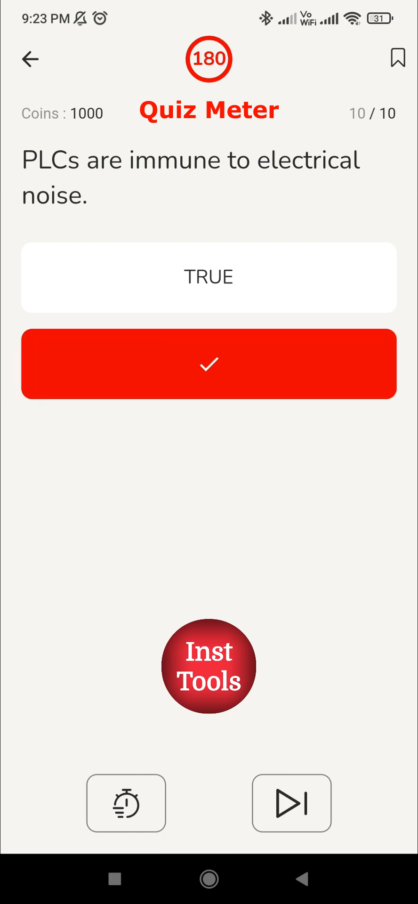
click(209, 364)
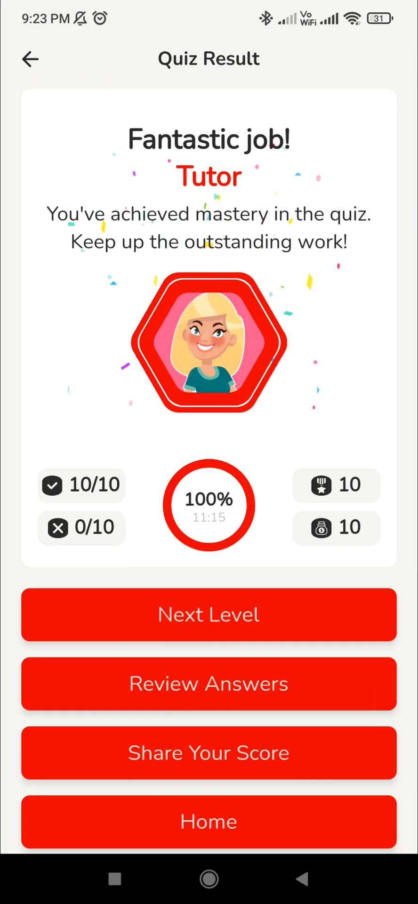